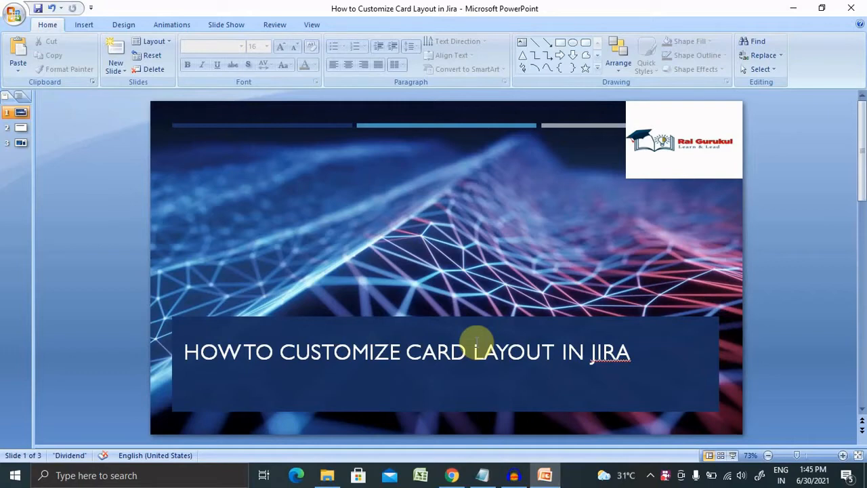
# Step: Advance the deck from slide 1 to the Agenda slide listing five card layout topics
pyautogui.click(21, 128)
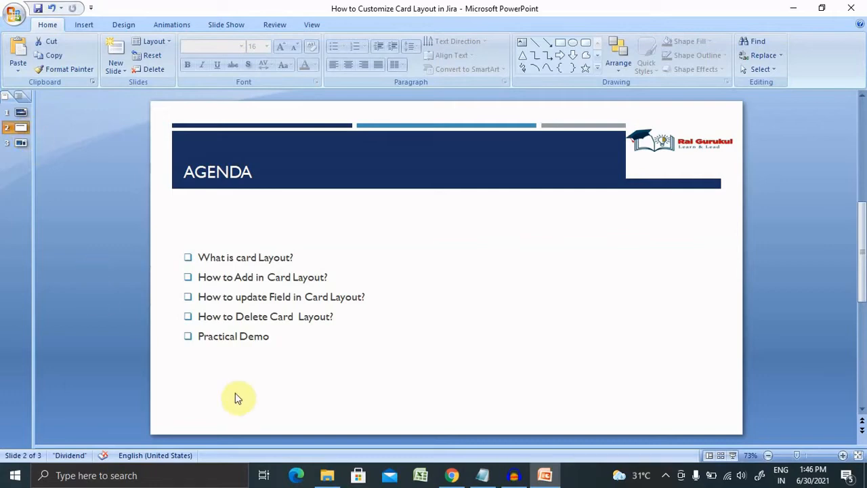
# Step: Switch to the Chrome window showing Jira's Projects page with Sample Scrum Project
pyautogui.click(451, 475)
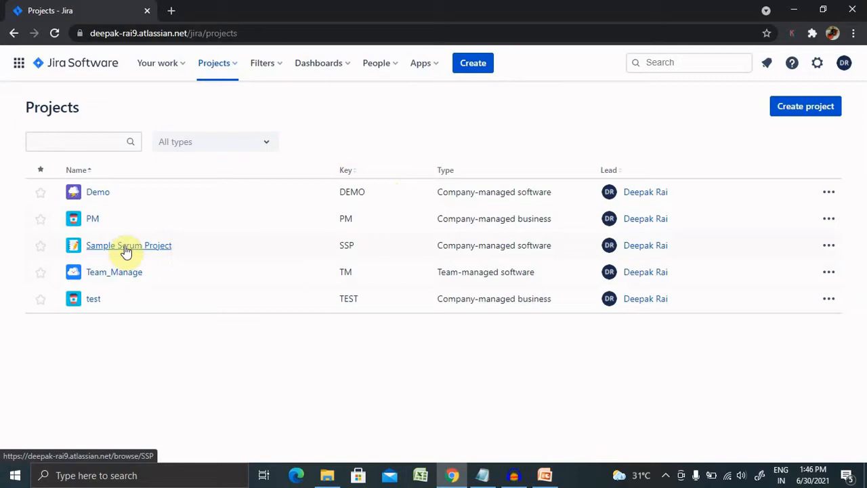
# Step: Open Sample Scrum Project's SSP board settings and go to the Card layout page
pyautogui.click(129, 245)
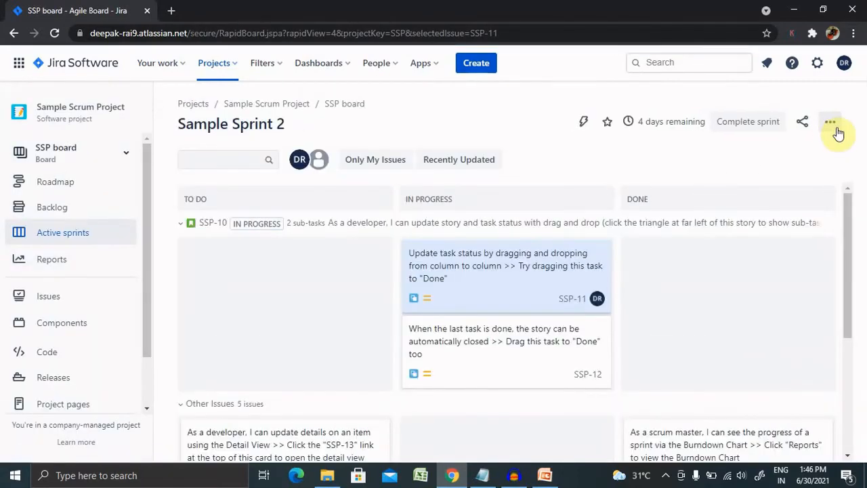
pyautogui.click(831, 122)
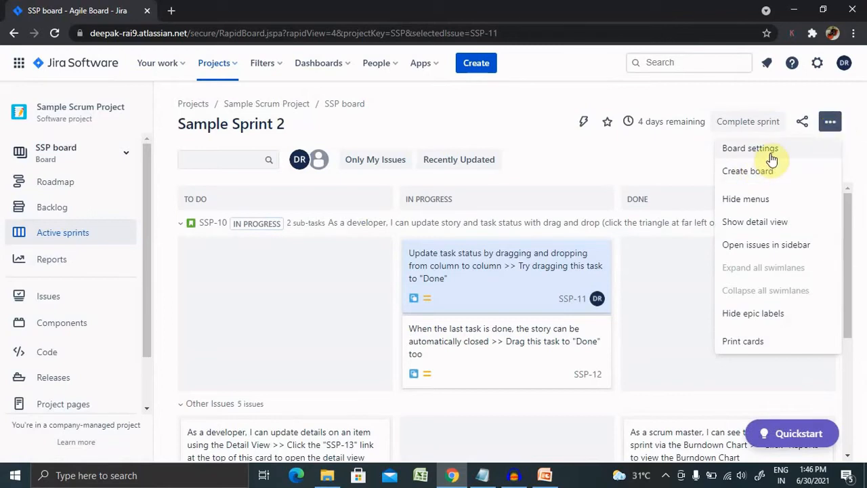
pyautogui.click(750, 148)
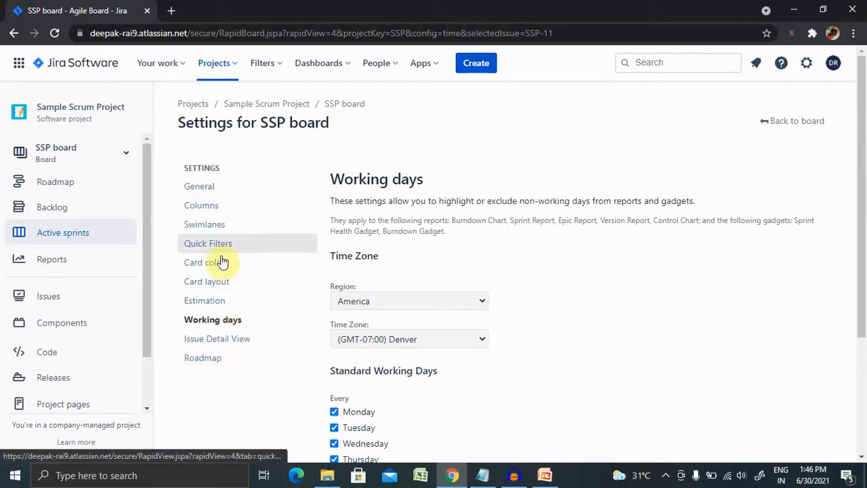
pyautogui.click(206, 262)
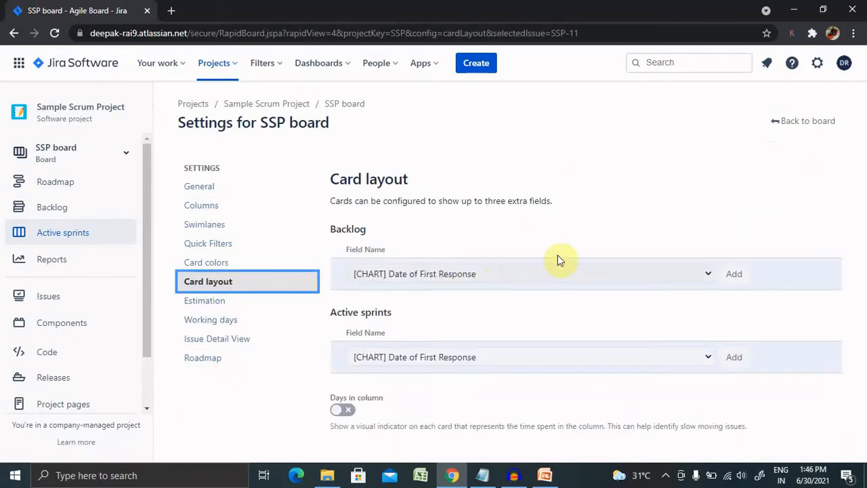
pyautogui.moveTo(860, 244)
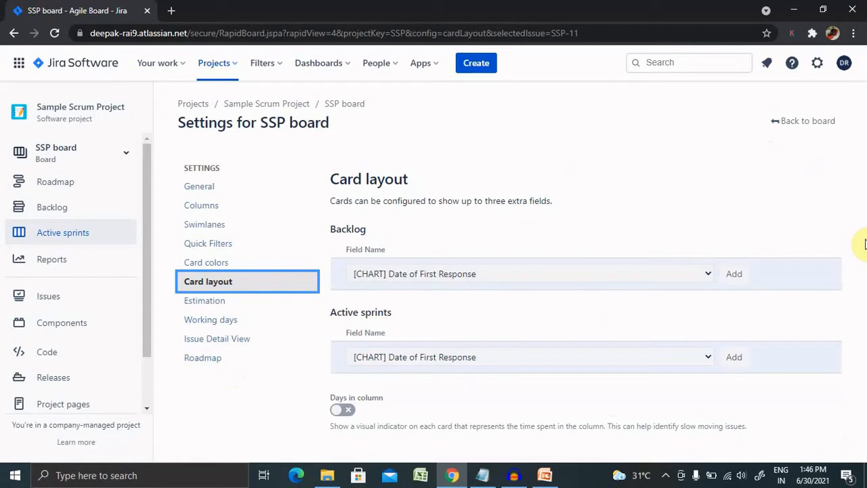
pyautogui.moveTo(405, 320)
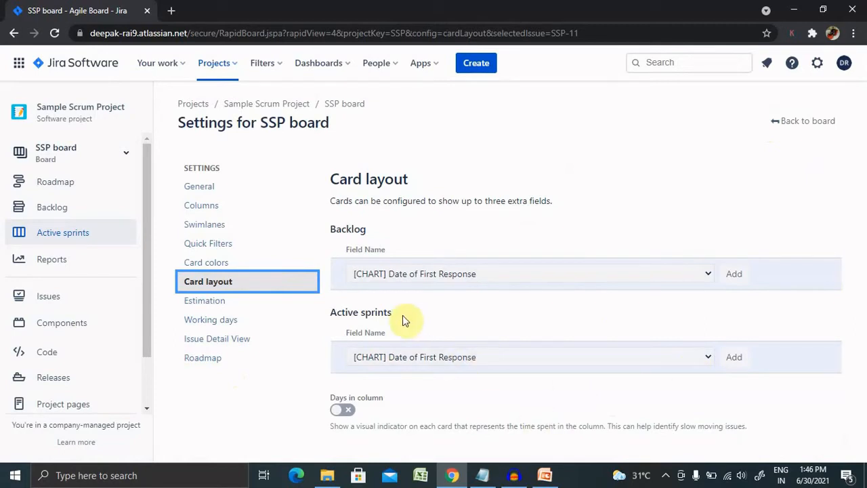
pyautogui.moveTo(382, 225)
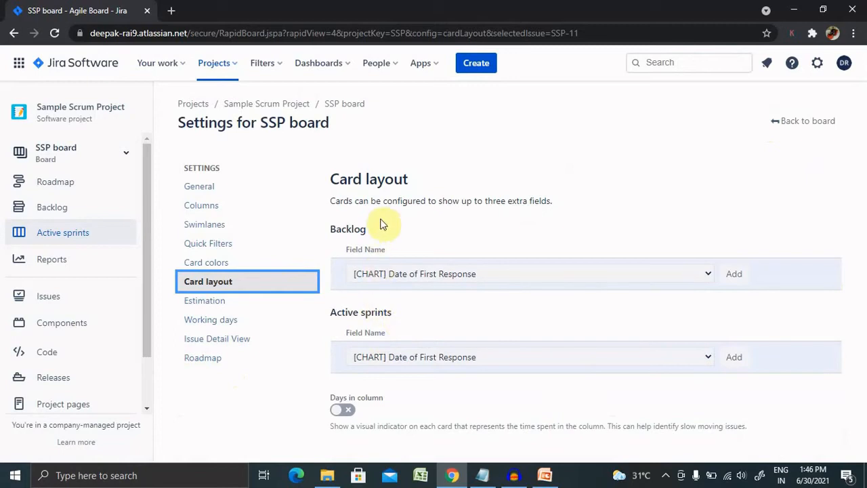
pyautogui.moveTo(744, 296)
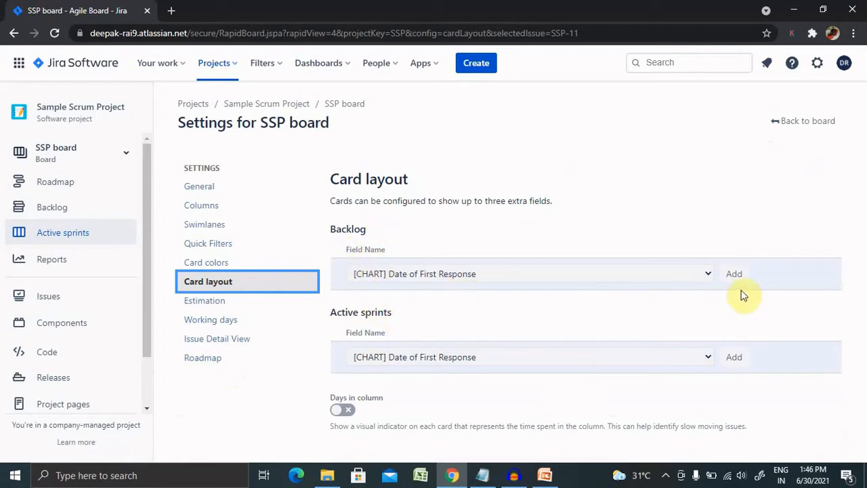
# Step: Add Assignee as a Backlog card field and Change reason as an Active sprints field
pyautogui.click(530, 274)
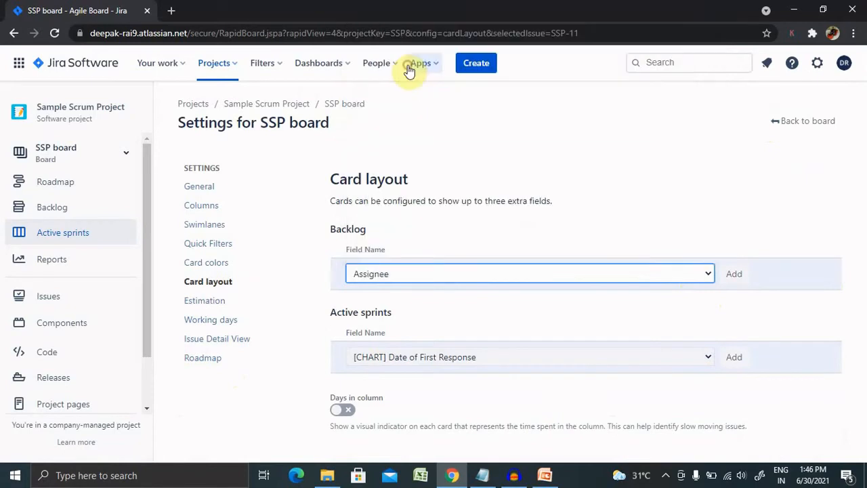
pyautogui.click(734, 274)
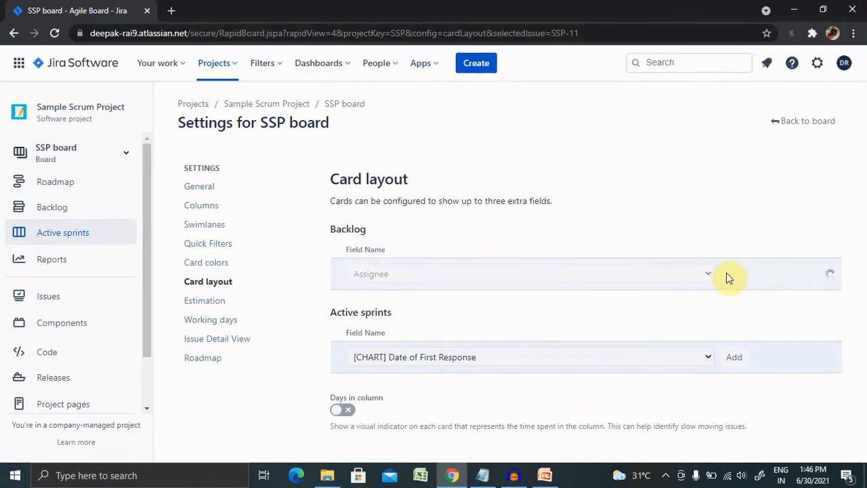
pyautogui.click(734, 274)
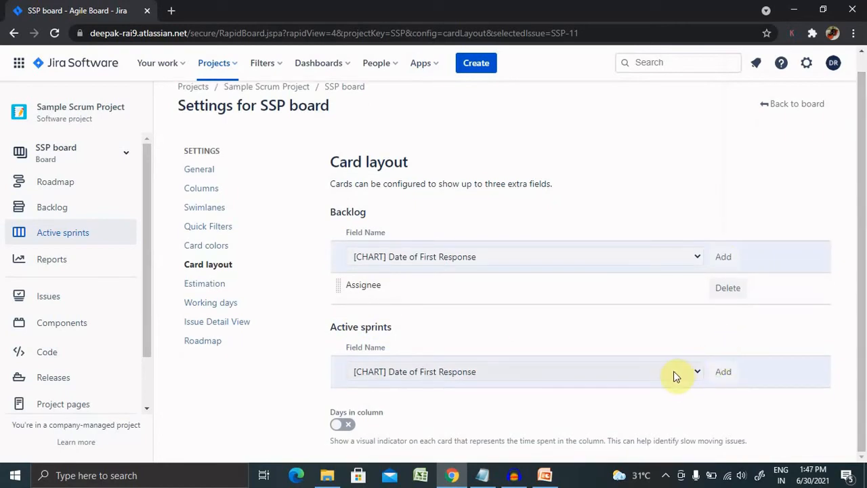
pyautogui.click(697, 371)
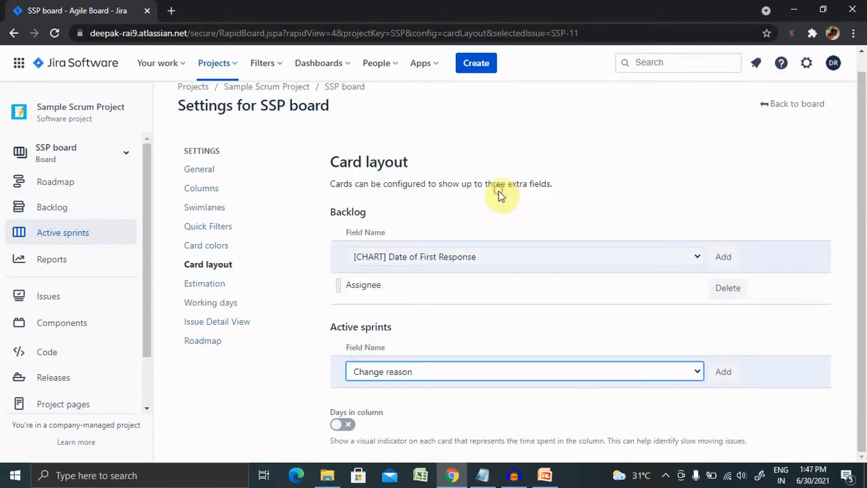
pyautogui.click(723, 372)
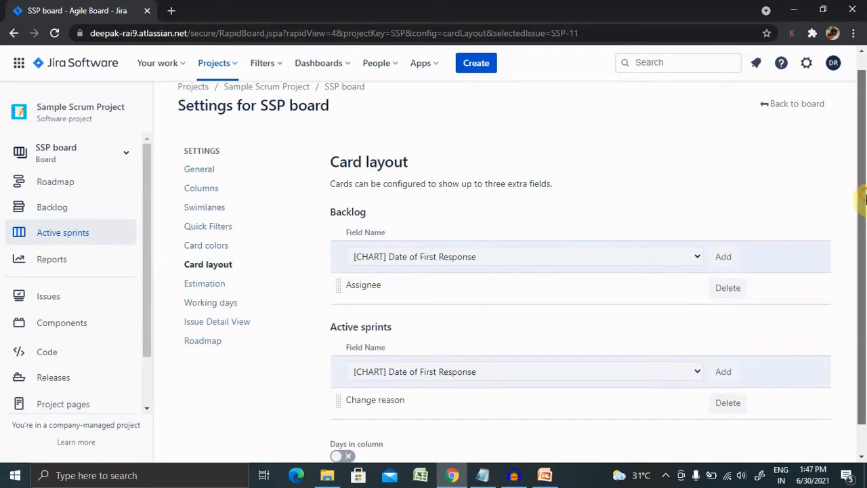
# Step: Add Created to Active sprints cards and Story point estimate to Backlog cards
pyautogui.scroll(-3)
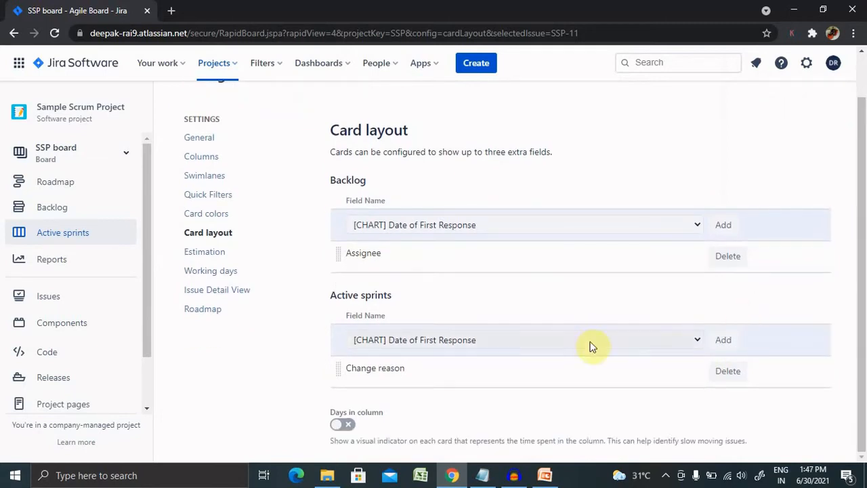
pyautogui.click(525, 340)
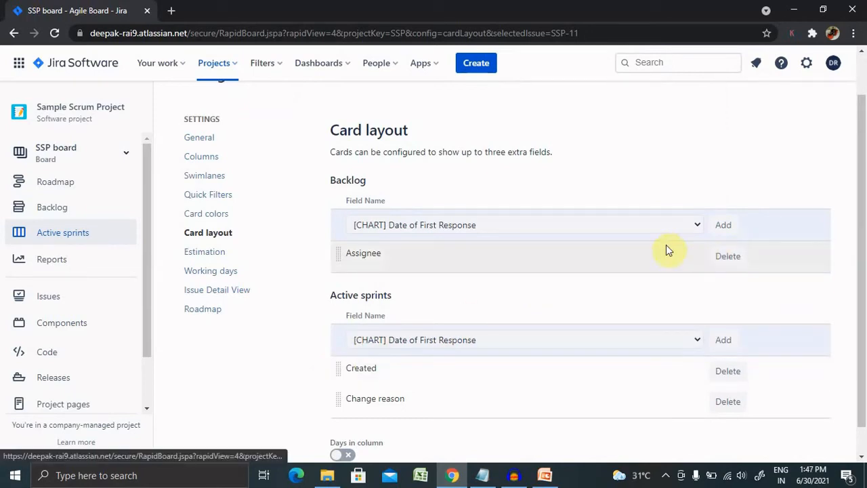
pyautogui.click(523, 225)
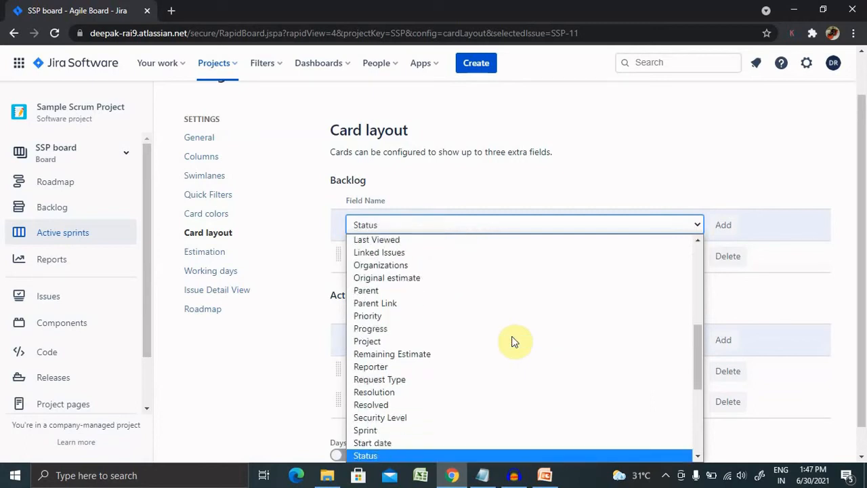
pyautogui.click(402, 455)
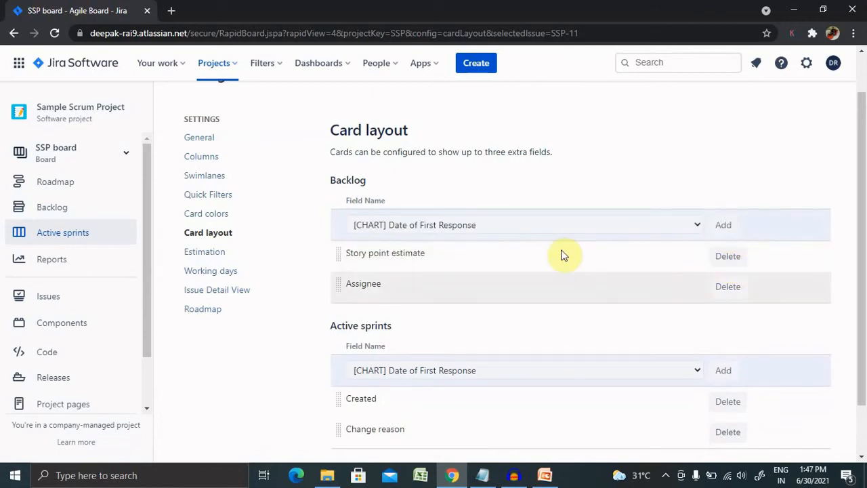
# Step: Add Story Points as an extra field under both Backlog and Active sprints
pyautogui.click(522, 224)
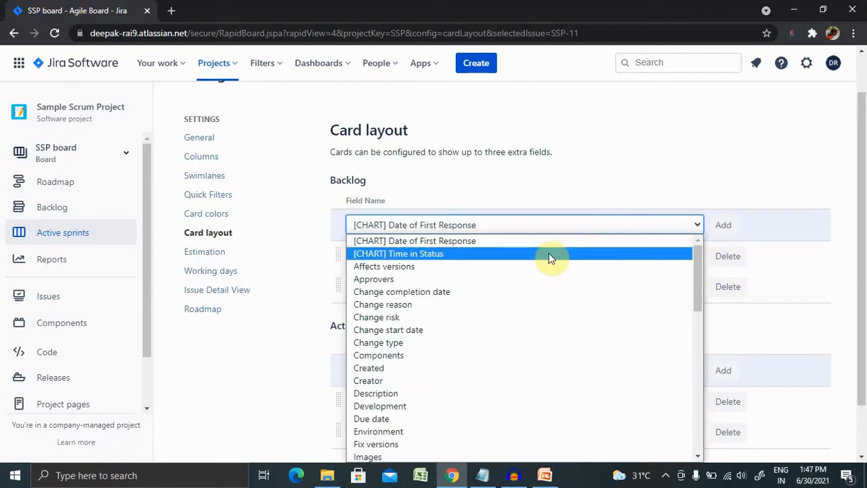
pyautogui.click(373, 455)
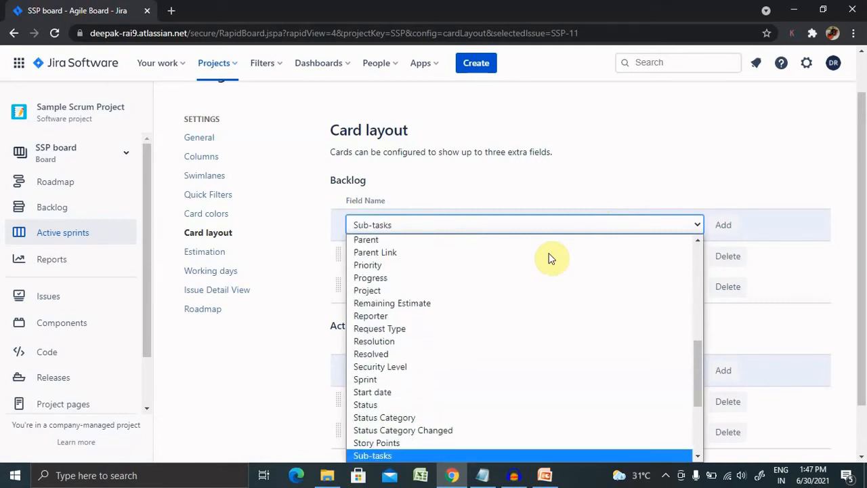
pyautogui.click(376, 443)
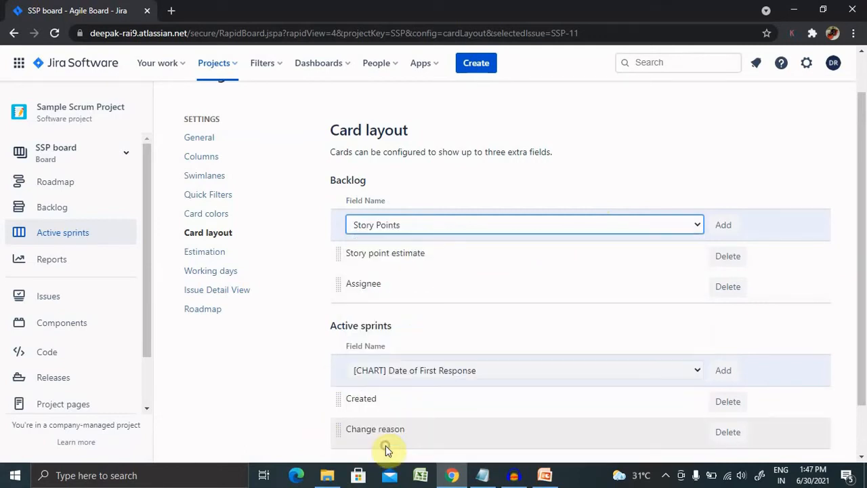
pyautogui.click(723, 224)
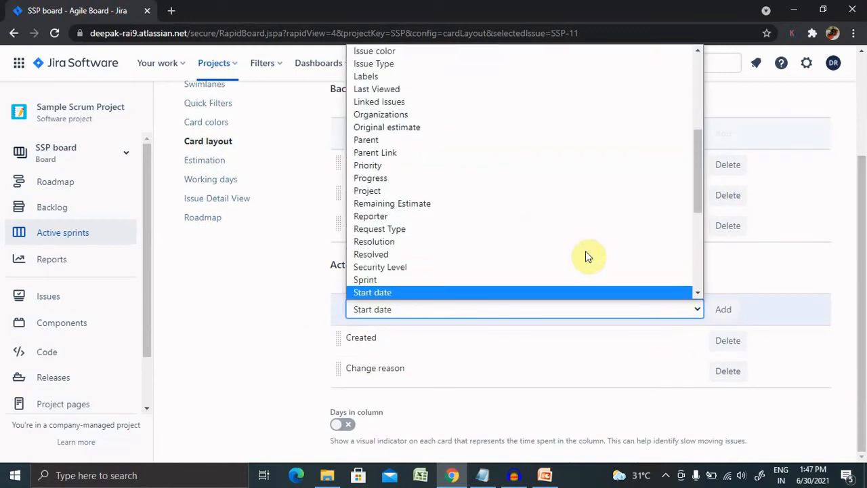
pyautogui.scroll(-3)
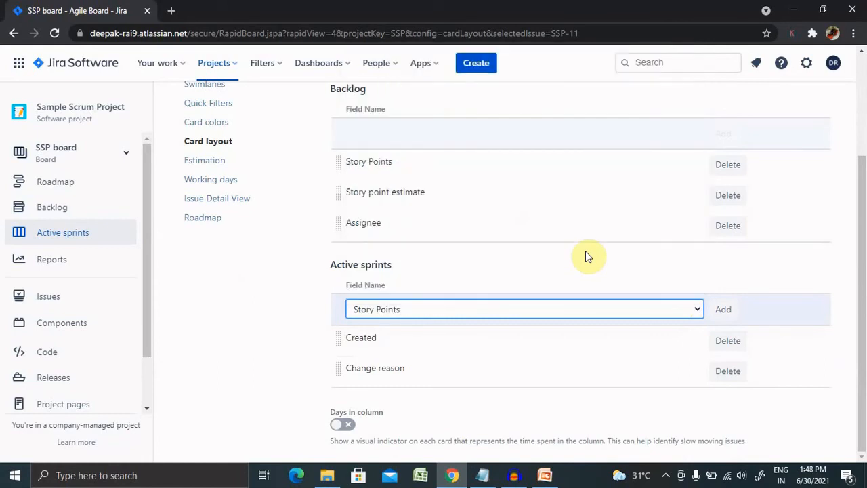
pyautogui.click(723, 309)
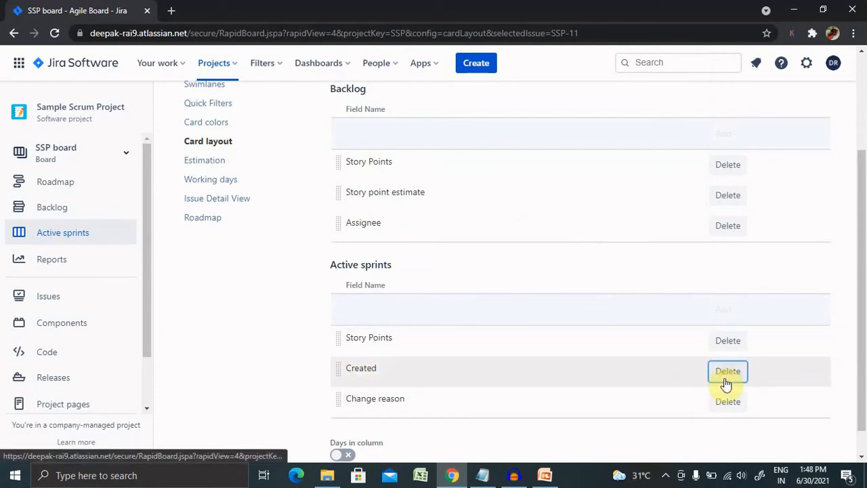
# Step: Delete Created from Active sprints, leaving Story Points and Change reason
pyautogui.click(727, 371)
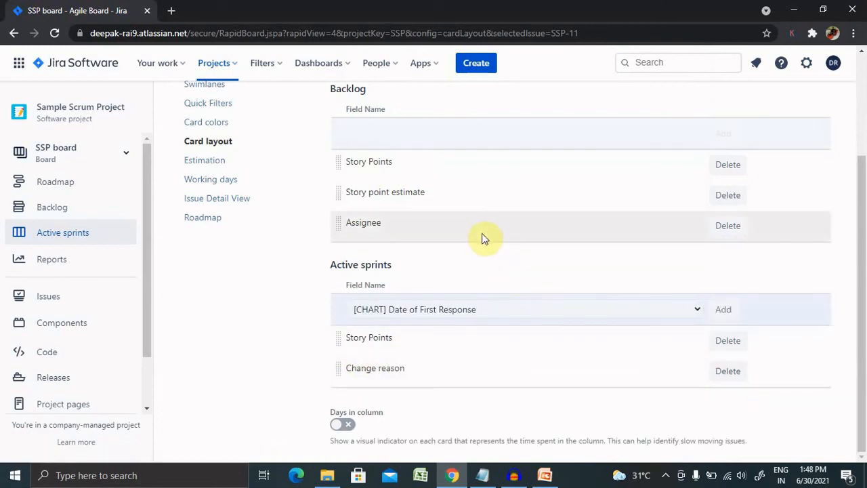
pyautogui.moveTo(754, 260)
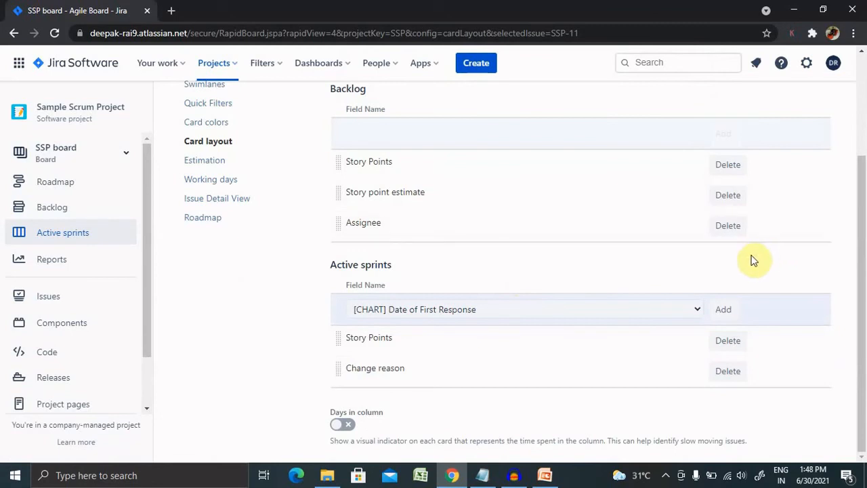